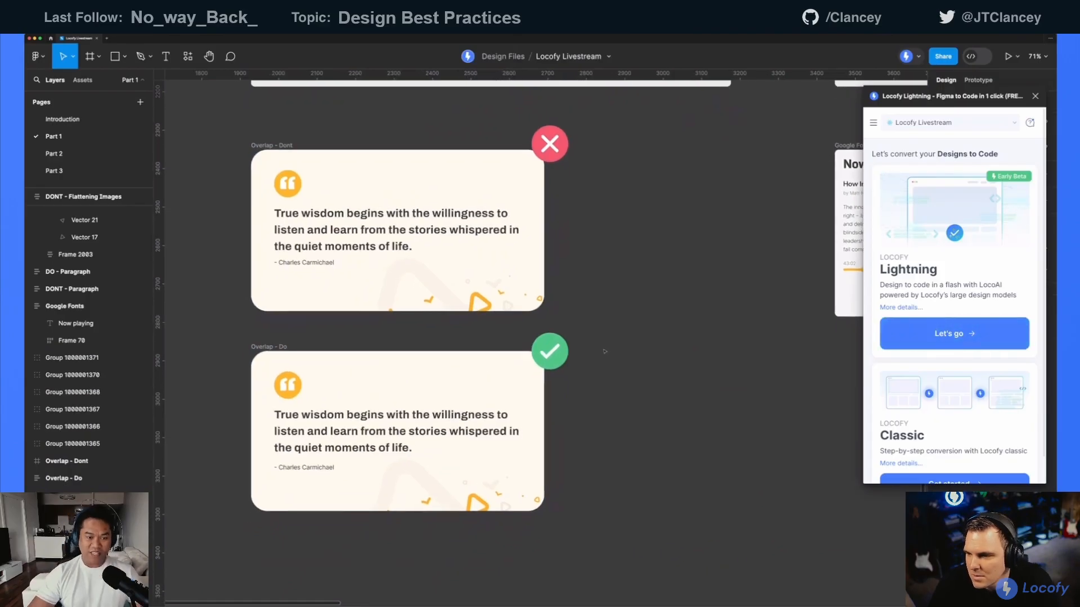
# - Select the 'Overlap - Dont' quote card on the canvas
pyautogui.click(396, 231)
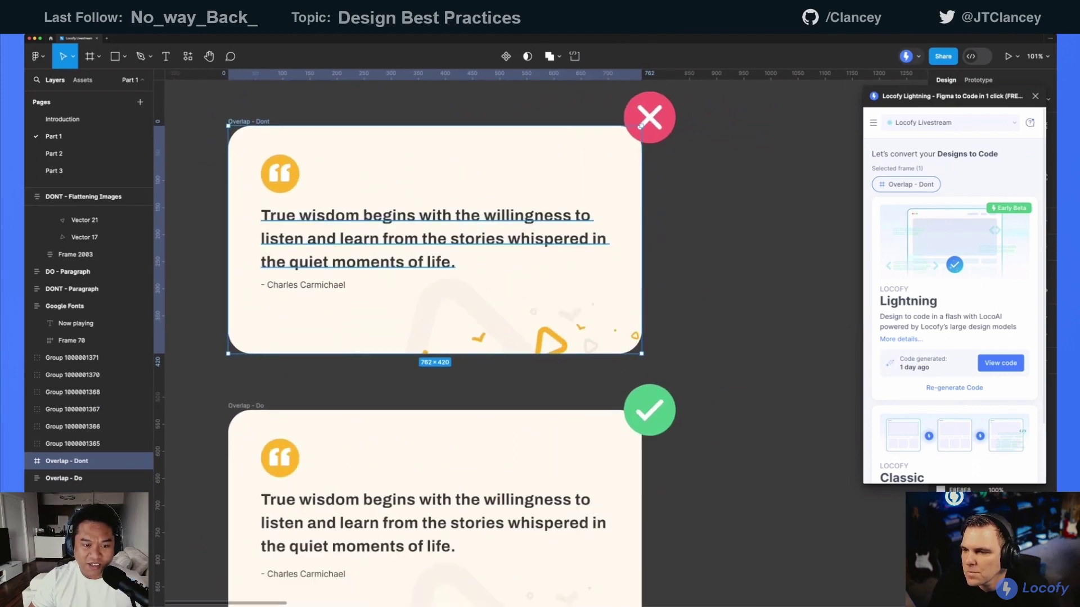
# - Inspect the Dont card's quote text layer, whose single block includes the author line
pyautogui.click(64, 478)
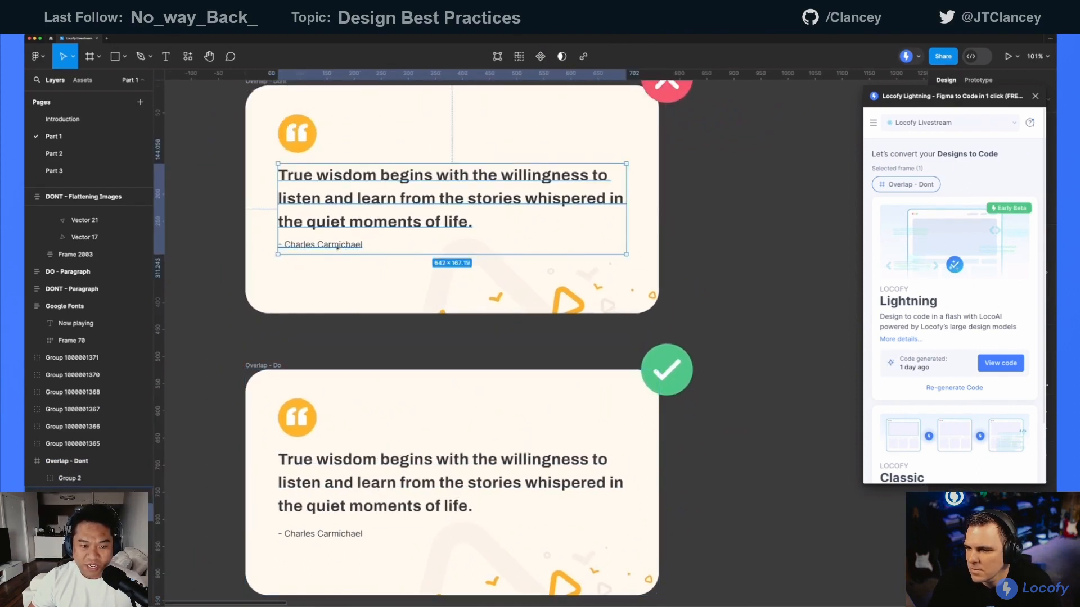
pyautogui.scroll(-3)
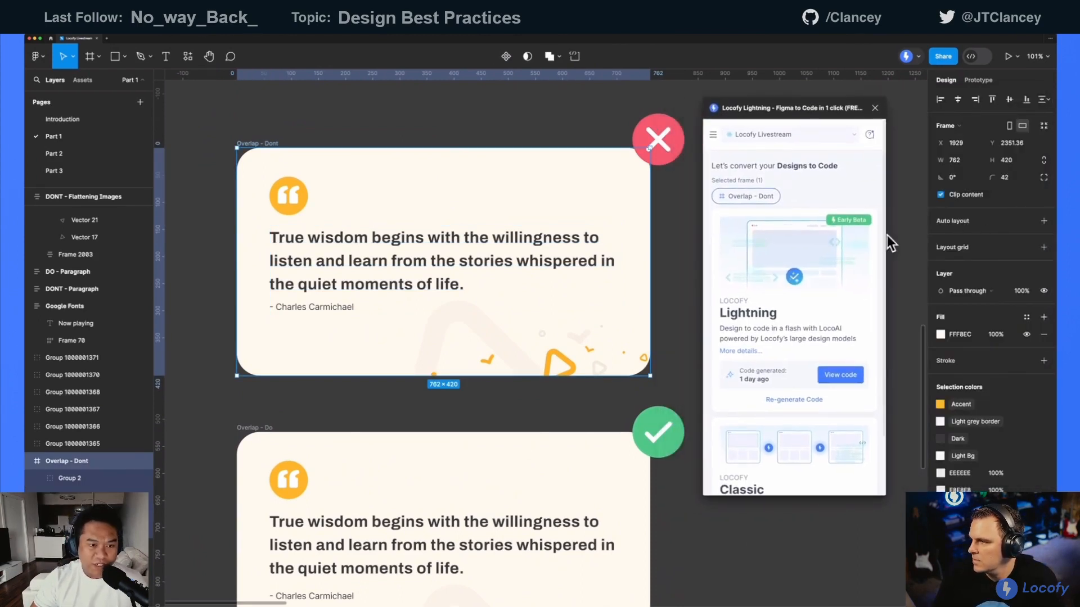
pyautogui.scroll(-3)
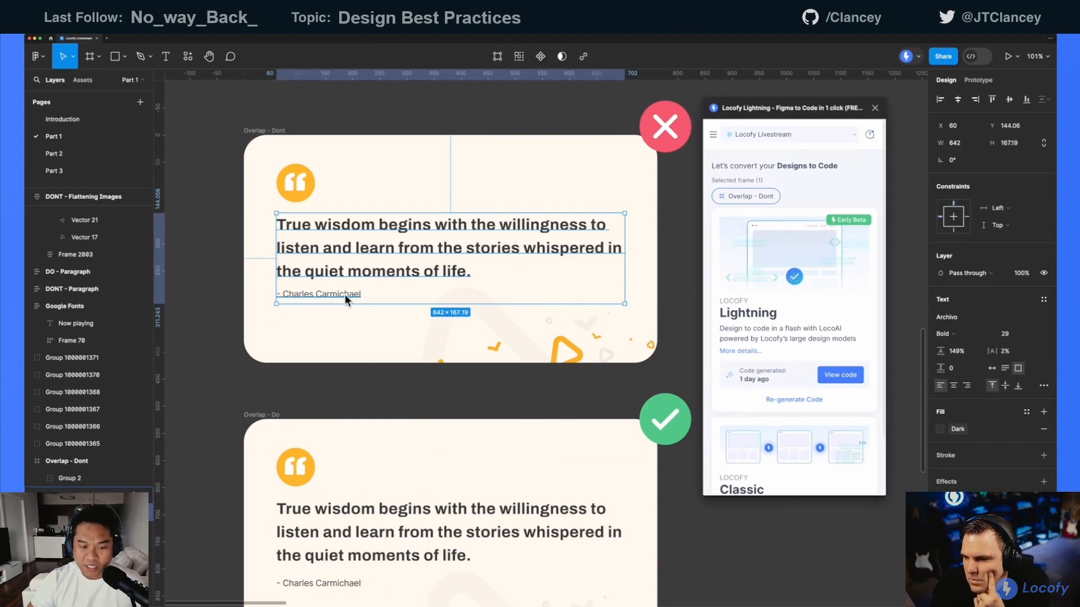
pyautogui.click(320, 294)
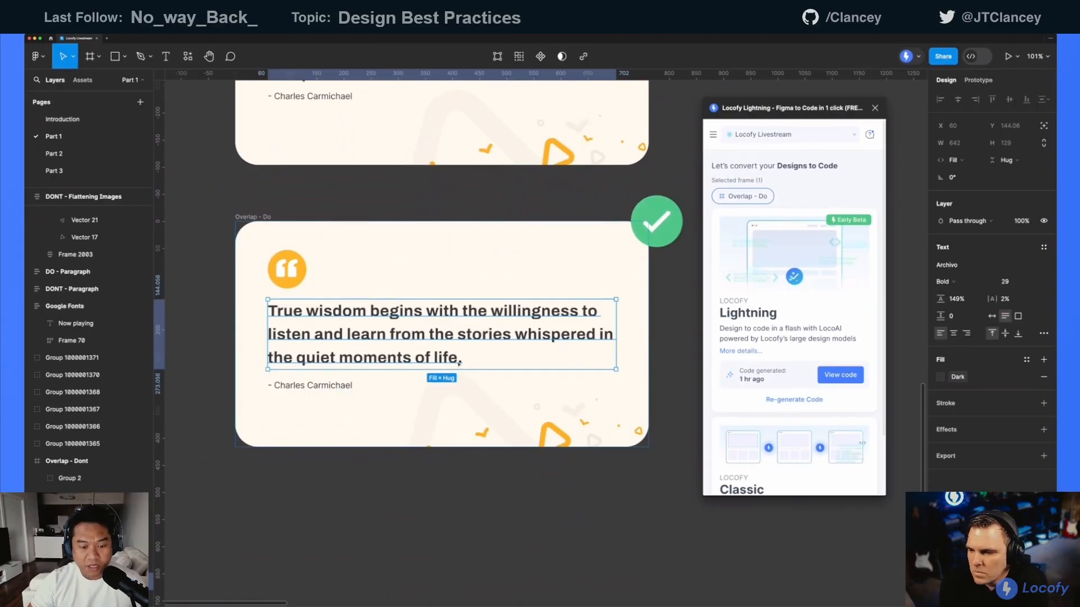
# - Type test text 'aklsdkljad kasjklsjad' into the Do card's quote to test growth
pyautogui.click(310, 385)
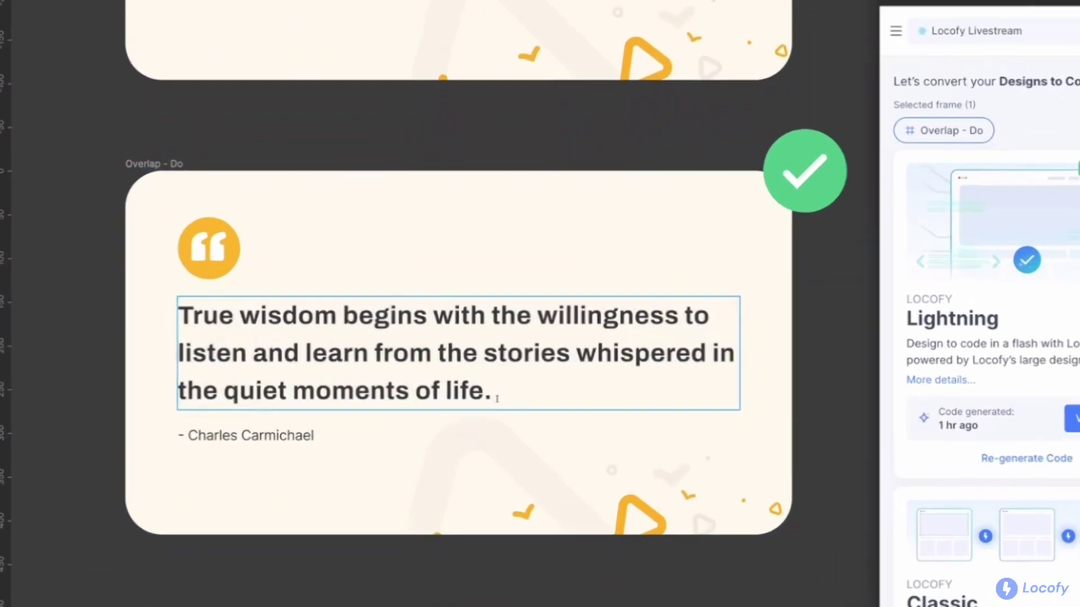
pyautogui.write('aklsdkljad')
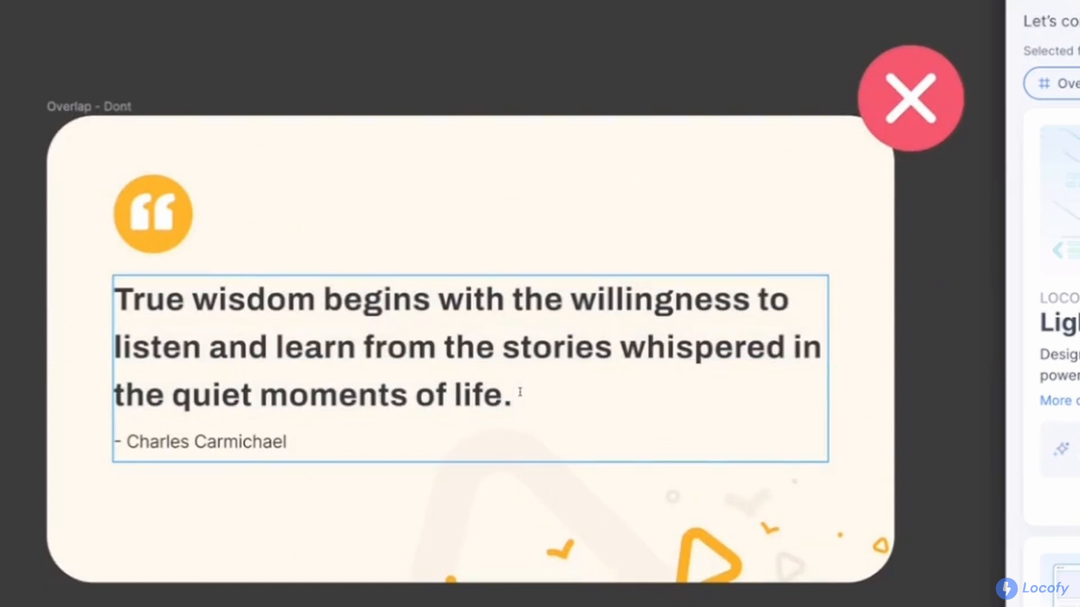
pyautogui.write('kasjklsjad')
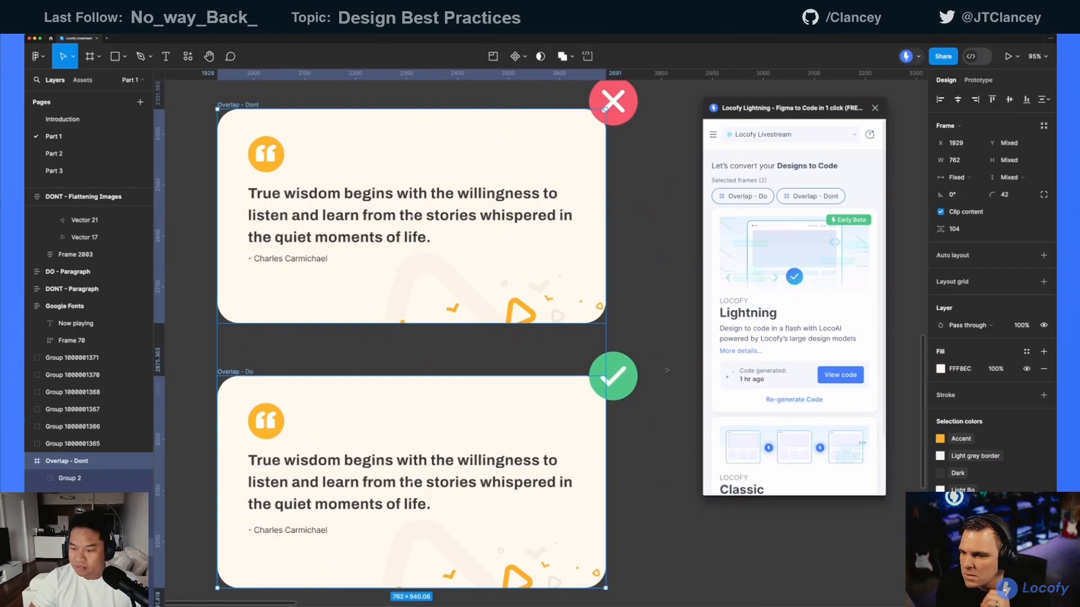
# - Open the Locofy code preview for 'Overlap - Do' and scroll through the code
pyautogui.click(840, 375)
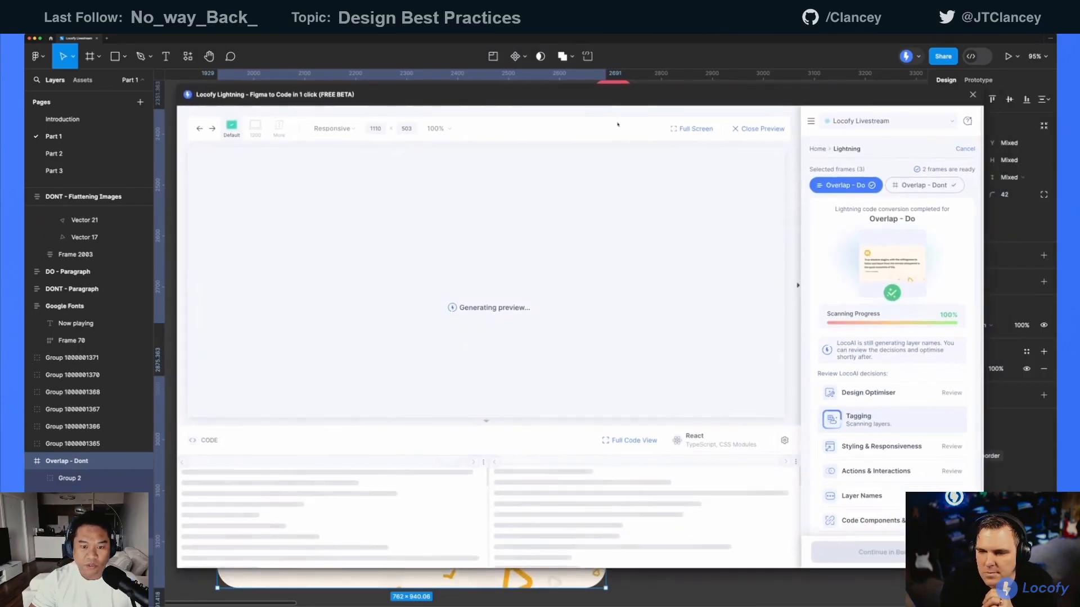
pyautogui.scroll(-3)
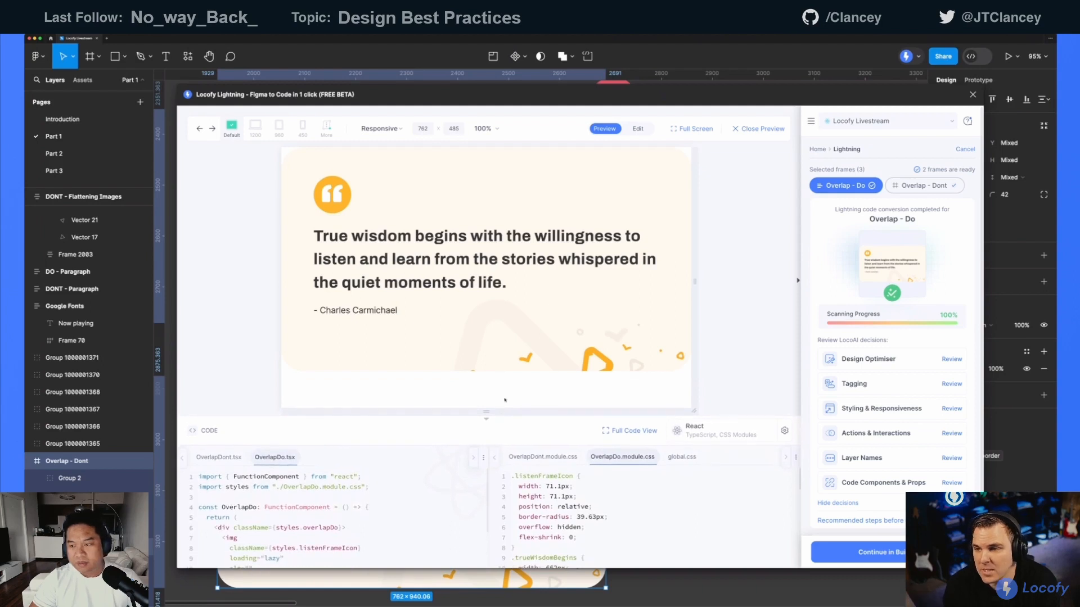
# - Preview the 'Overlap - Dont' frame and dismiss the missing-fonts warning
pyautogui.click(923, 185)
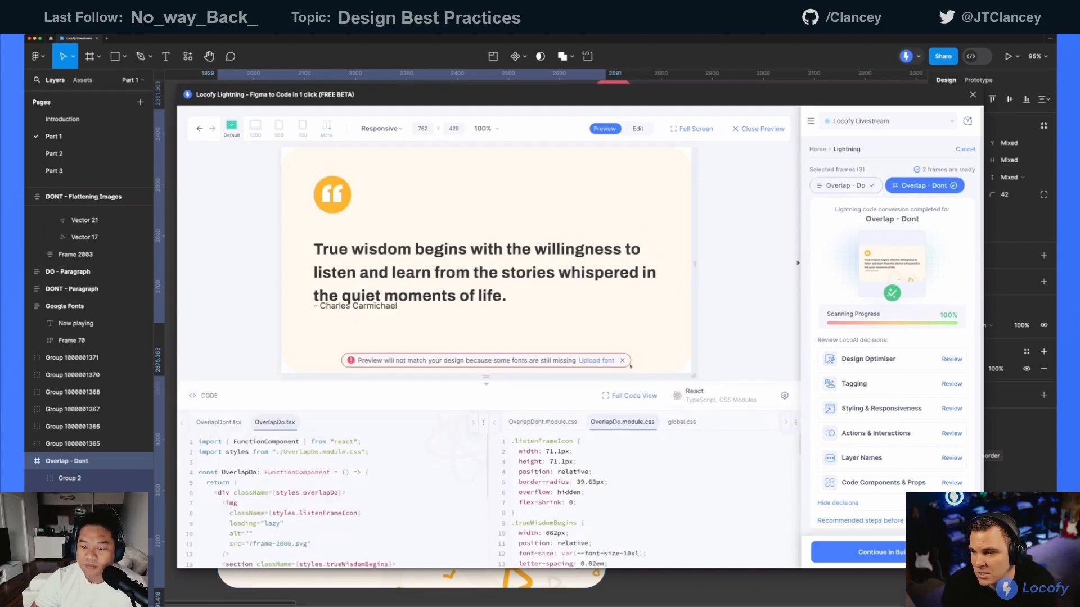
pyautogui.click(622, 359)
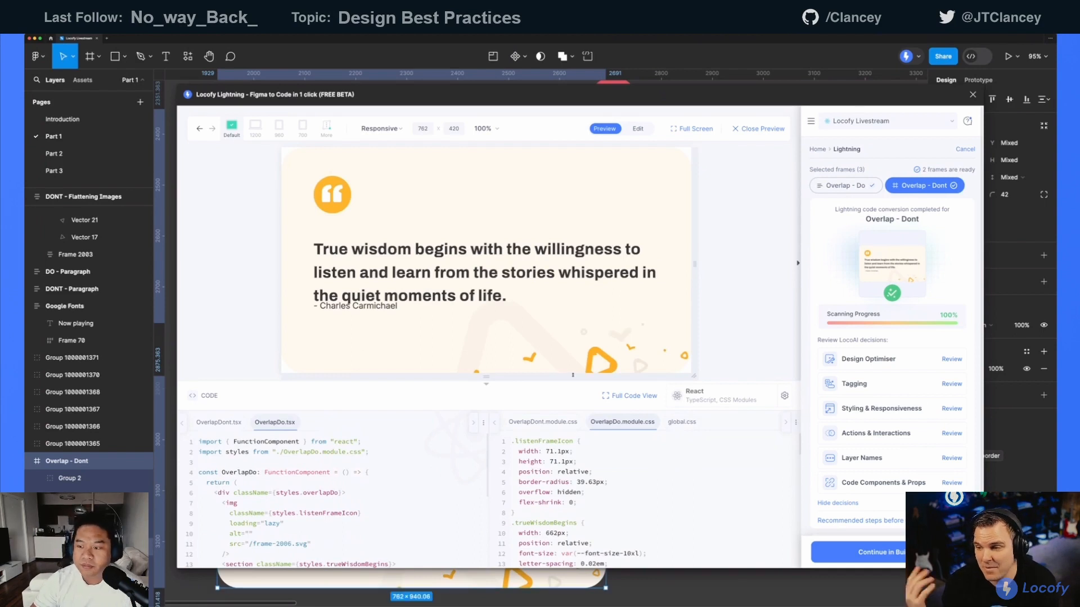
pyautogui.moveTo(529, 303)
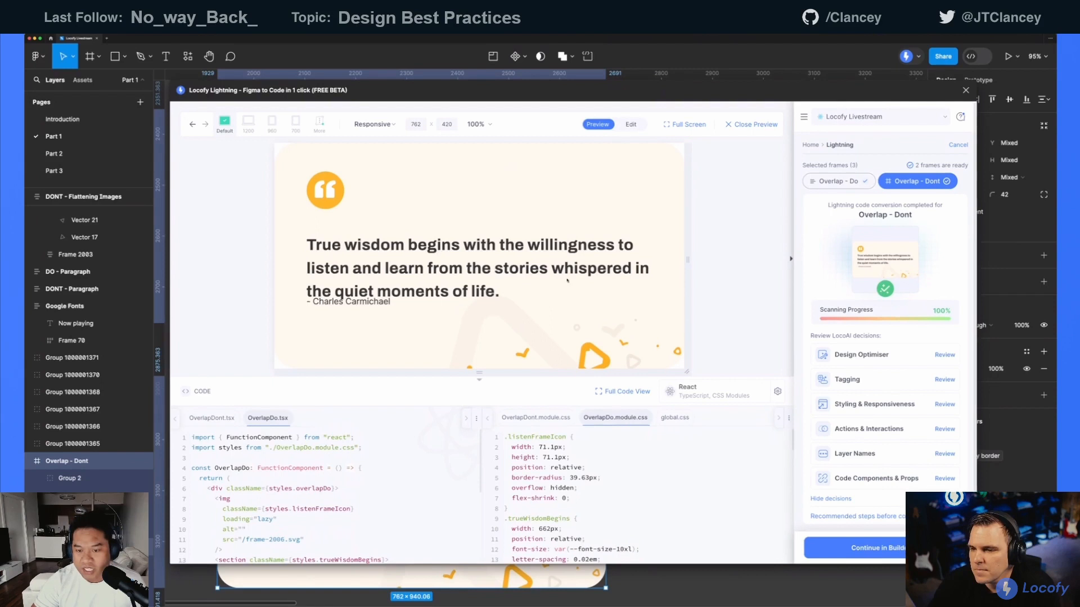
pyautogui.moveTo(426, 484)
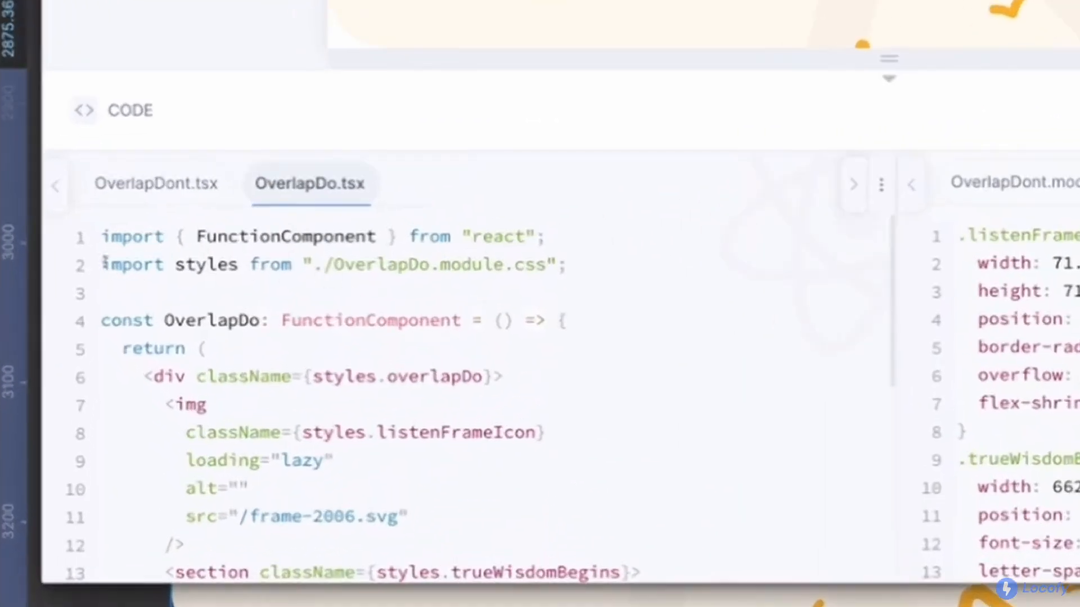
pyautogui.moveTo(637, 302)
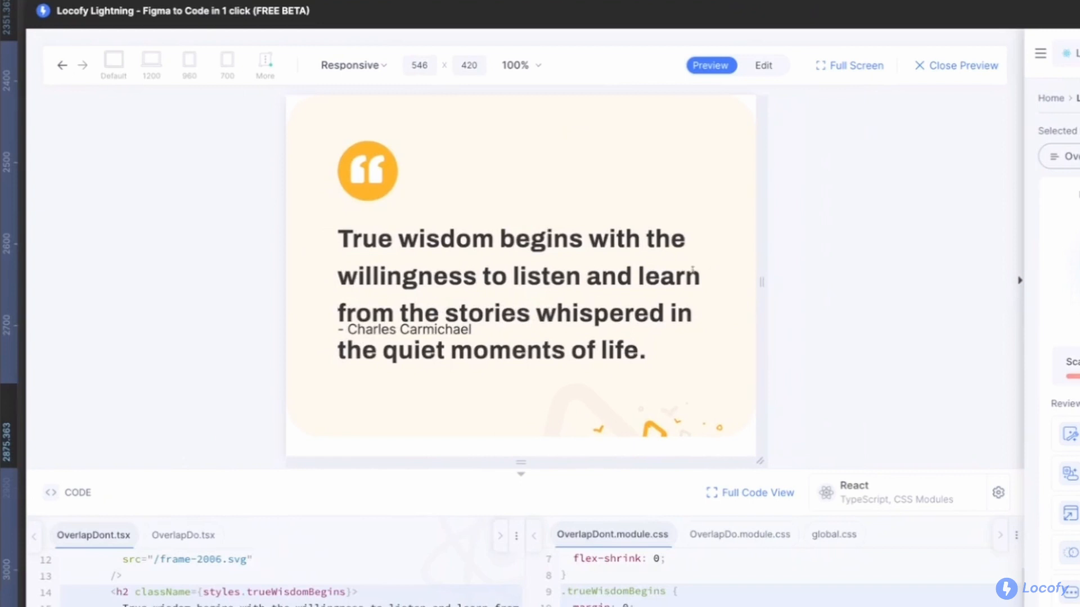
# - Inspect the OverlapDont code, then show the 'Overlap - Do' frame's preview
pyautogui.doubleClick(404, 329)
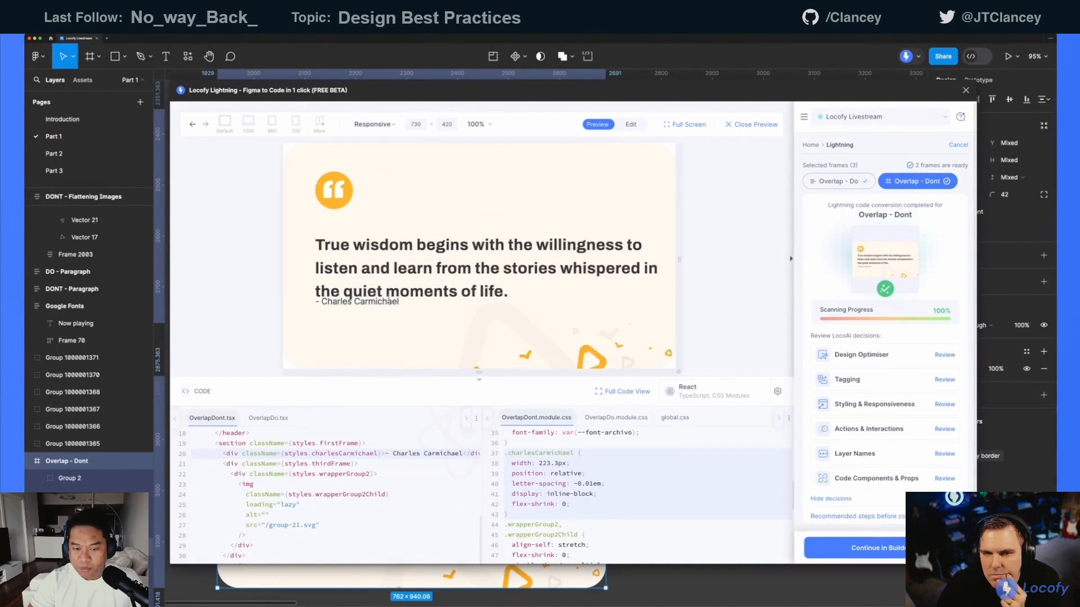
pyautogui.click(837, 180)
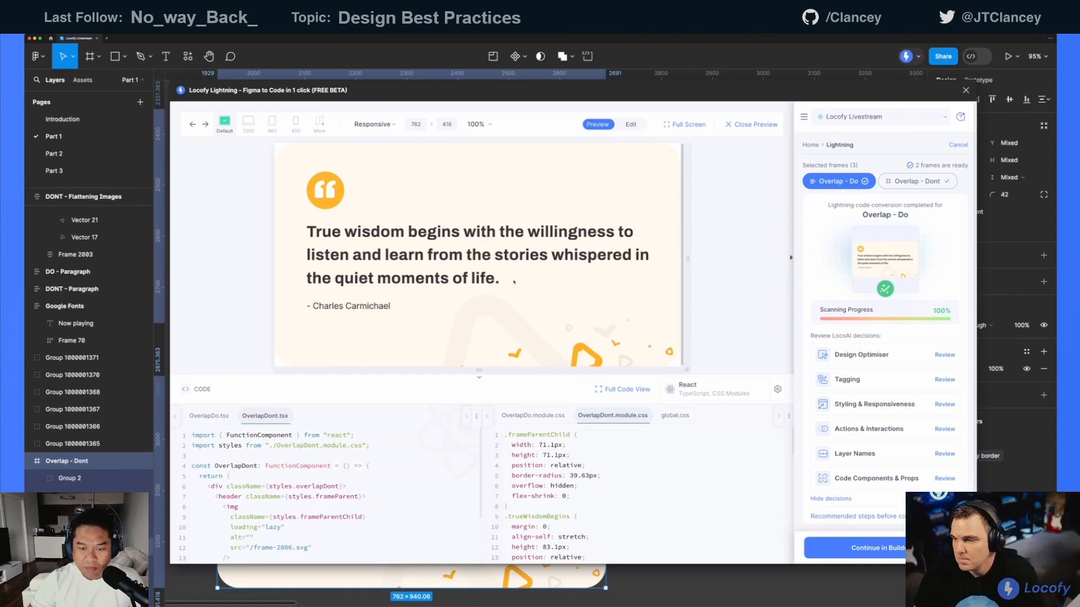
pyautogui.moveTo(564, 275)
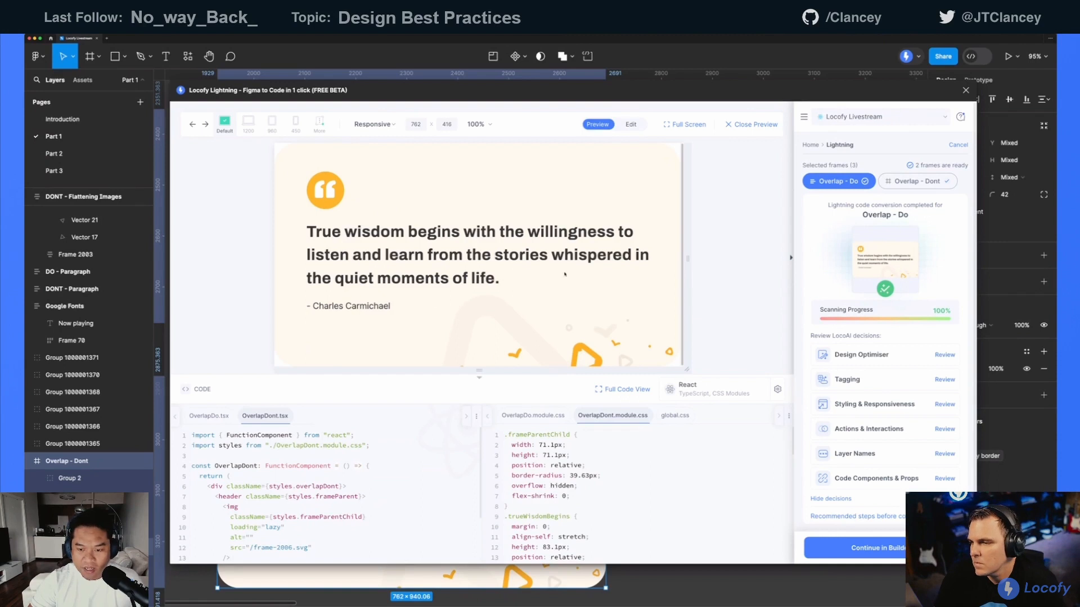
pyautogui.moveTo(380, 302)
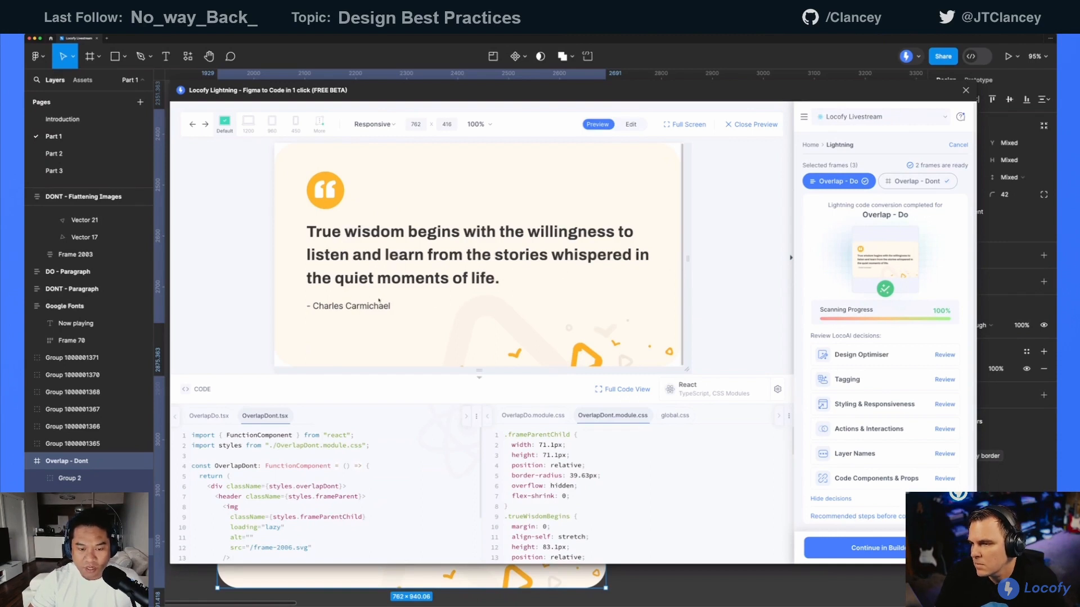